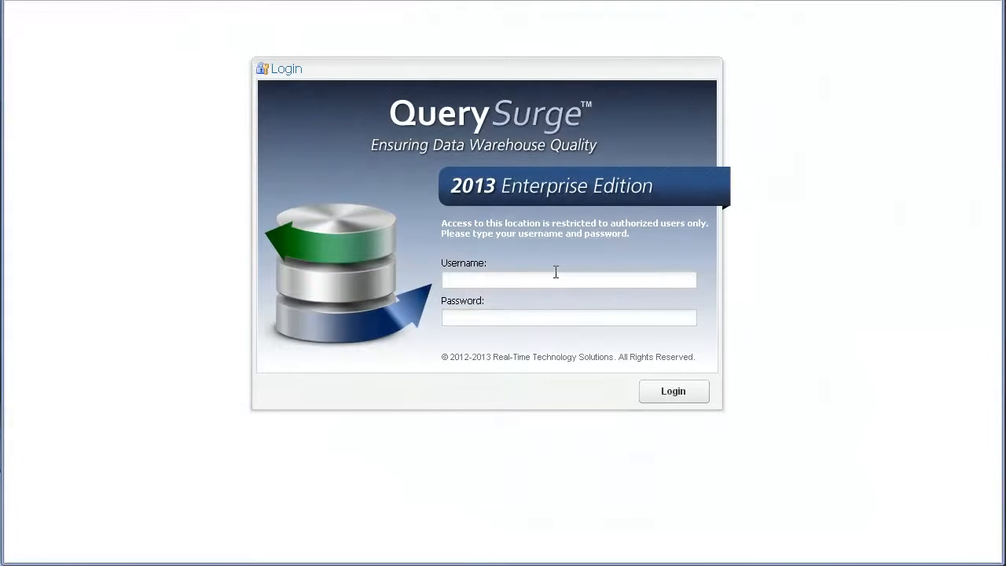
# Enter the administrator username 'admin' and begin the password
pyautogui.write('admin')
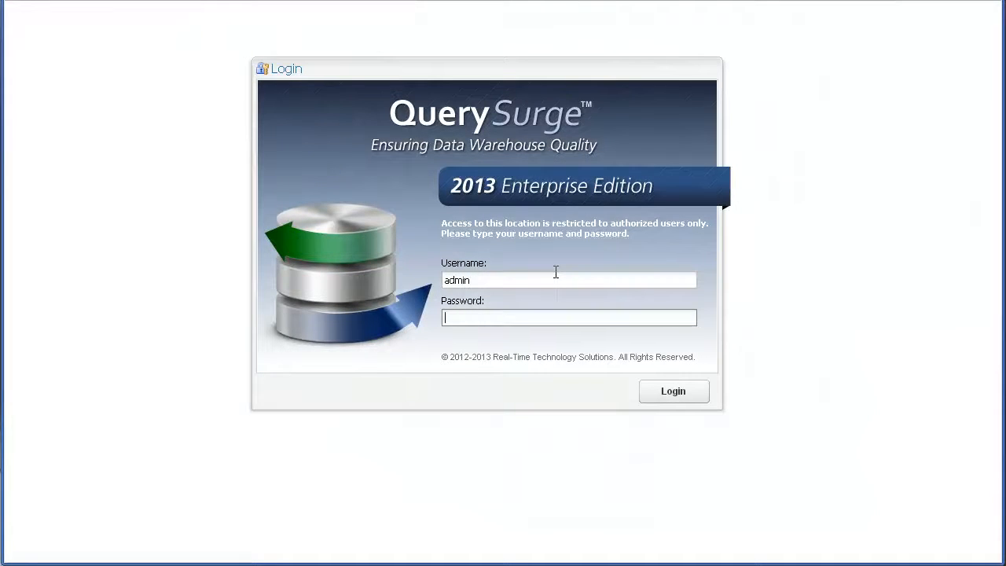
pyautogui.click(672, 391)
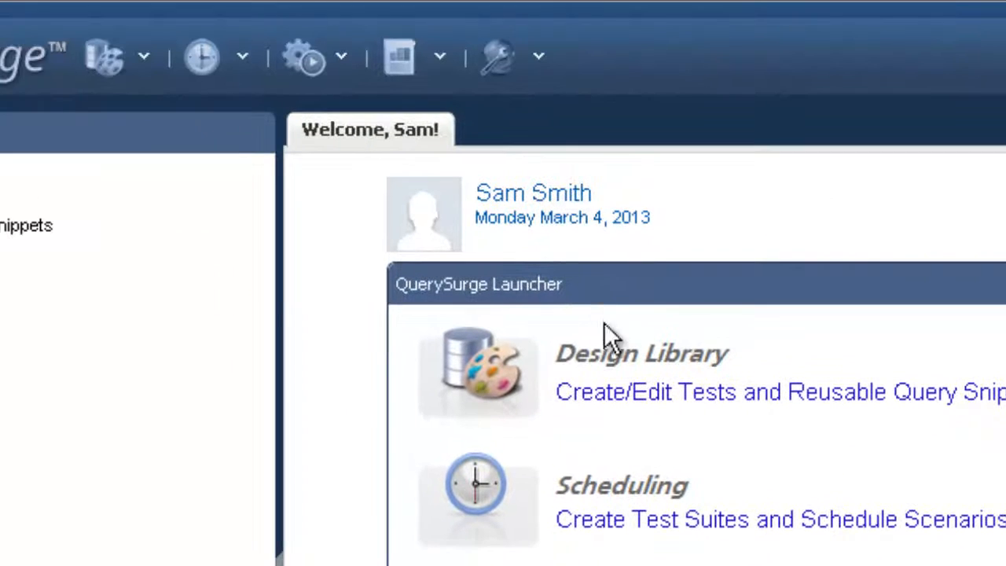
# Reach the Administration area from the Administration toolbar dropdown
pyautogui.click(498, 56)
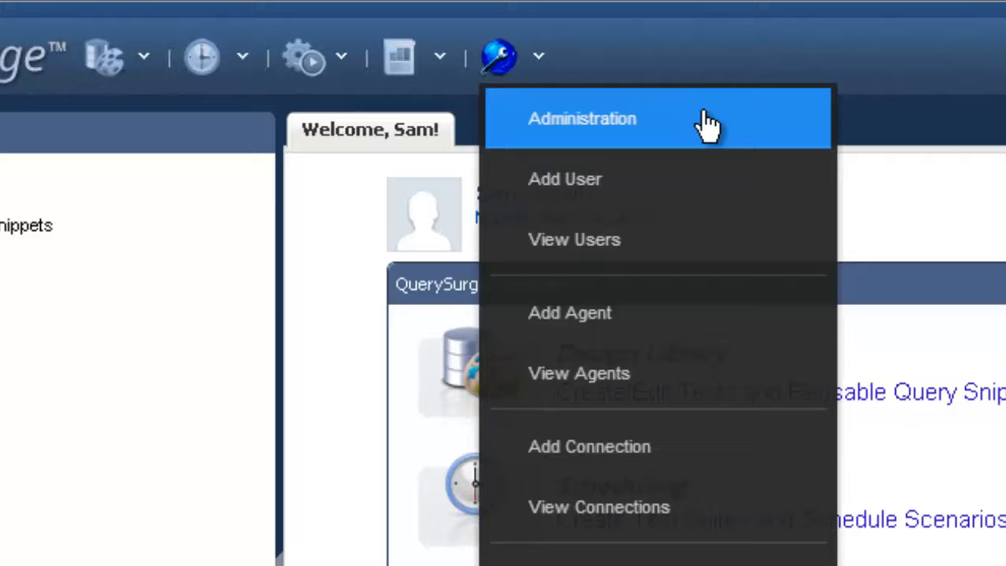
pyautogui.moveTo(735, 125)
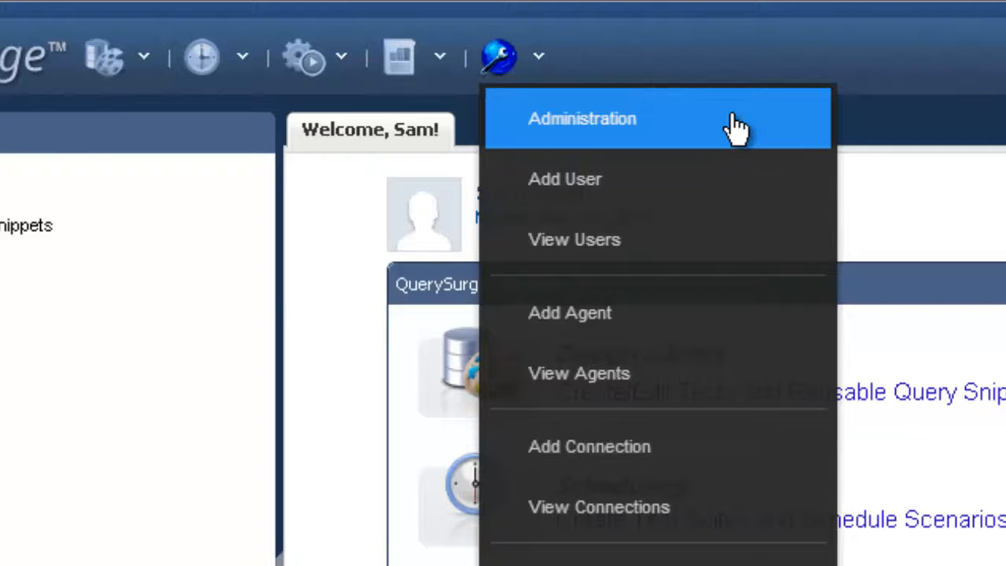
pyautogui.click(582, 119)
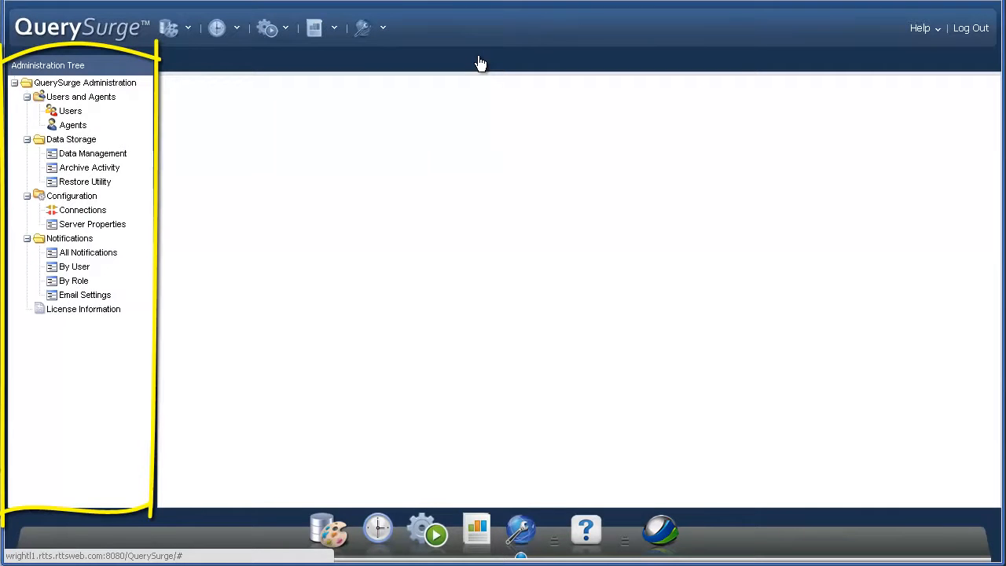
pyautogui.moveTo(309, 102)
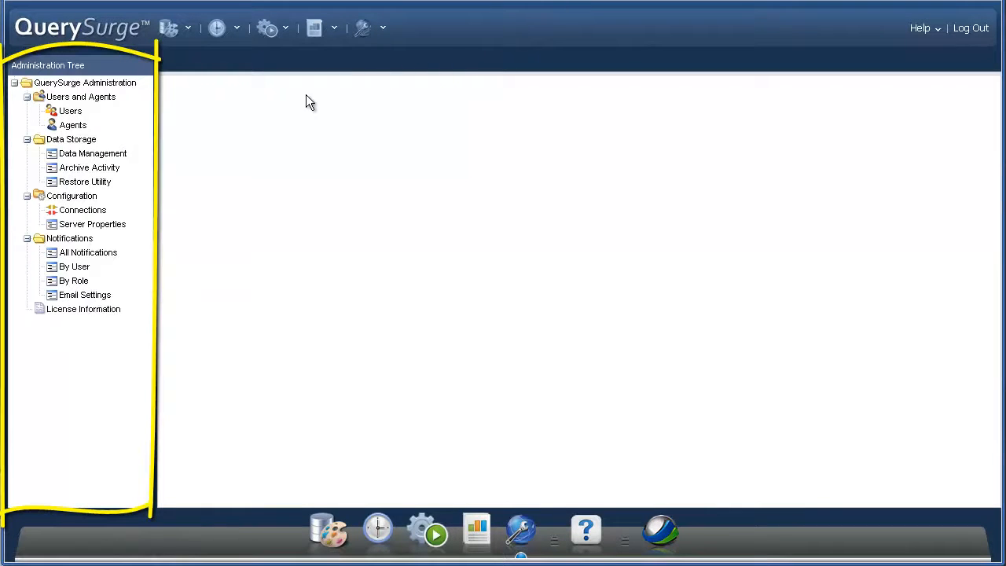
# Show the Users list under Users and Agents in the Administration tree
pyautogui.click(70, 111)
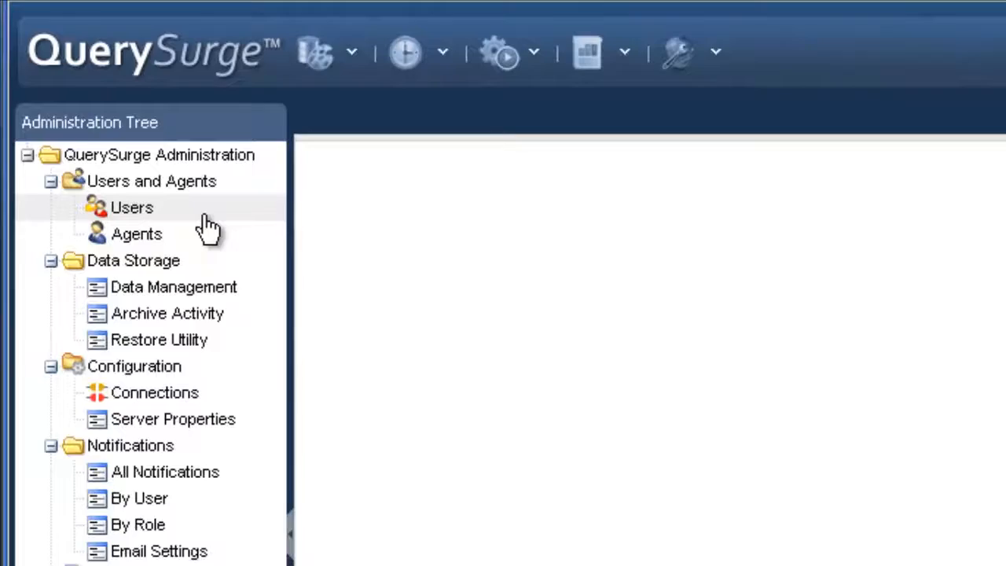
pyautogui.click(132, 207)
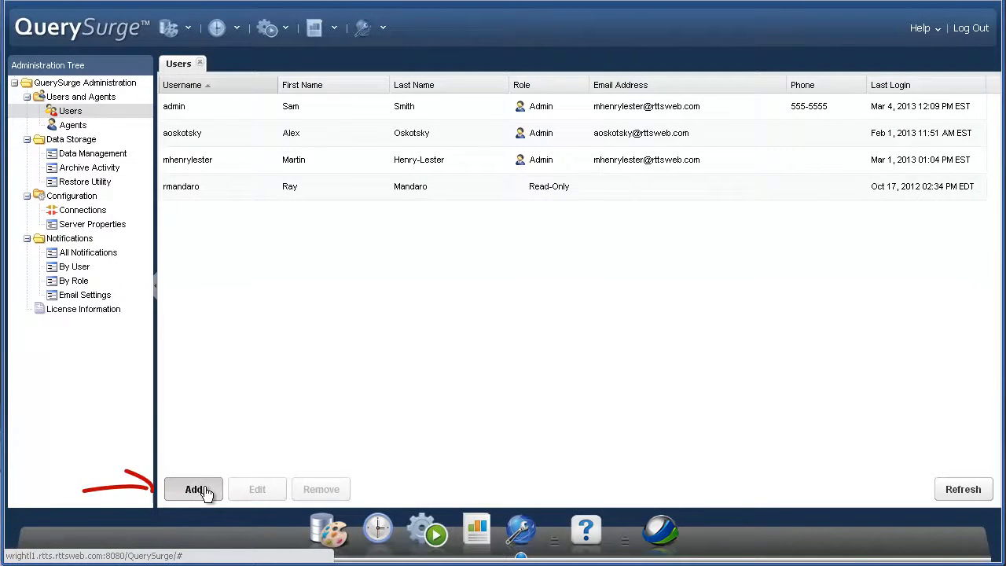
# Start a new user entry and reveal the role choices Admin, ReadOnly and User
pyautogui.click(193, 489)
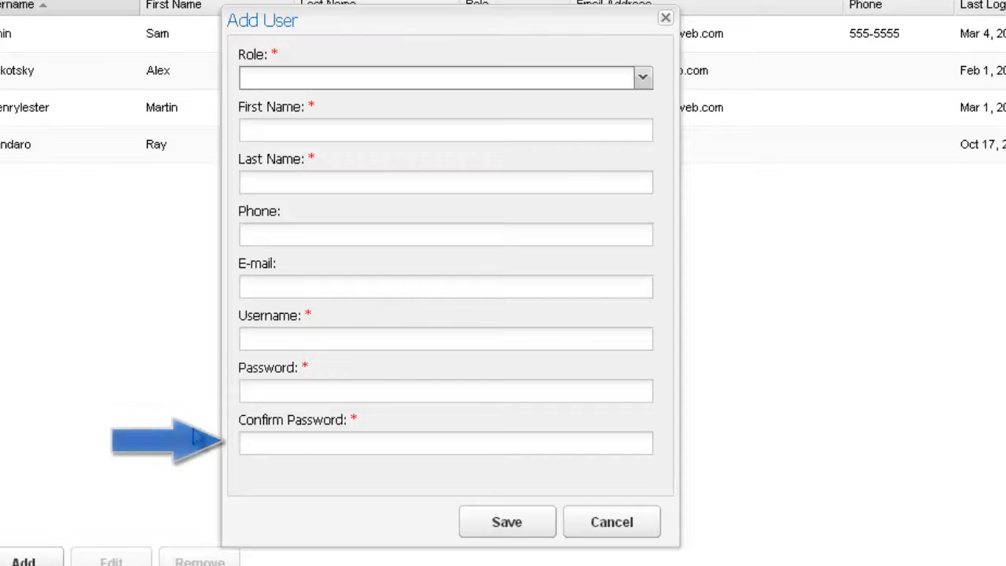
pyautogui.click(642, 77)
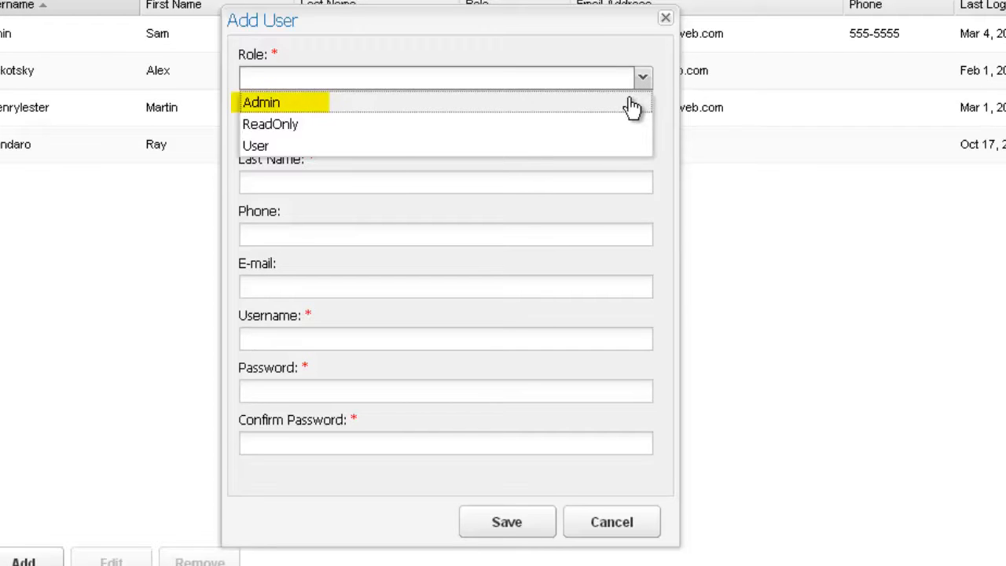
pyautogui.moveTo(628, 116)
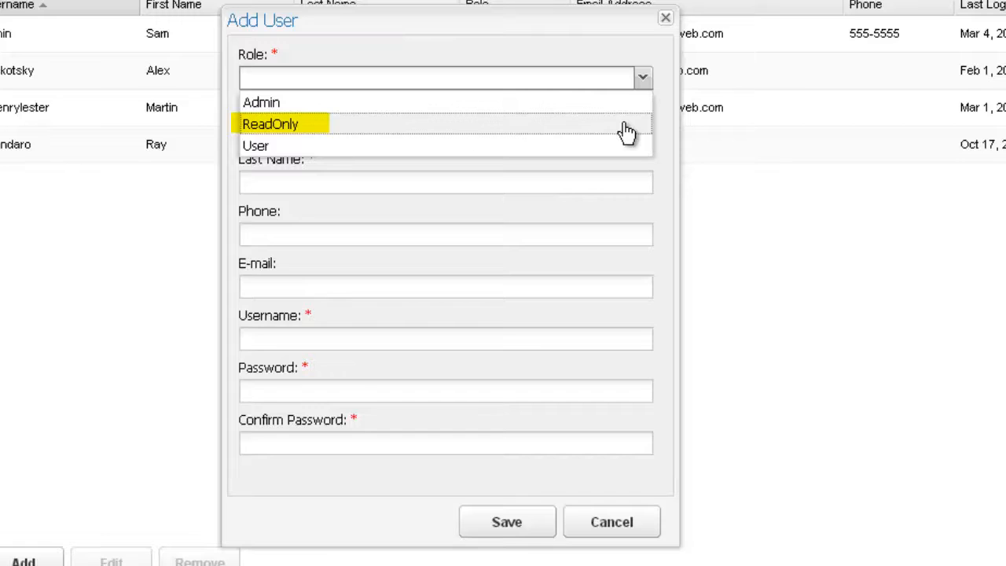
pyautogui.moveTo(620, 146)
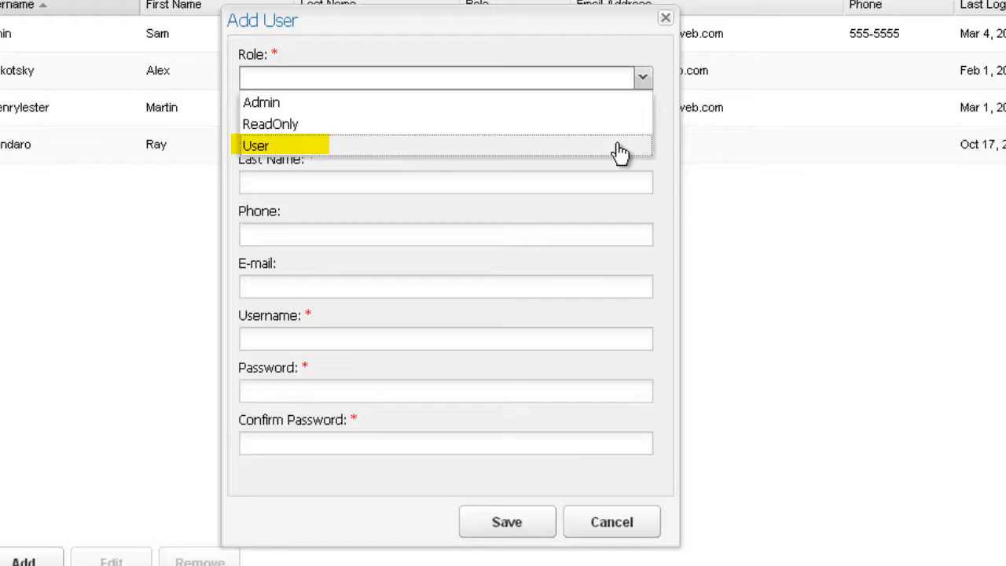
# Save new user Jane Doe with username Jdoe, the User role and matching passwords
pyautogui.click(256, 145)
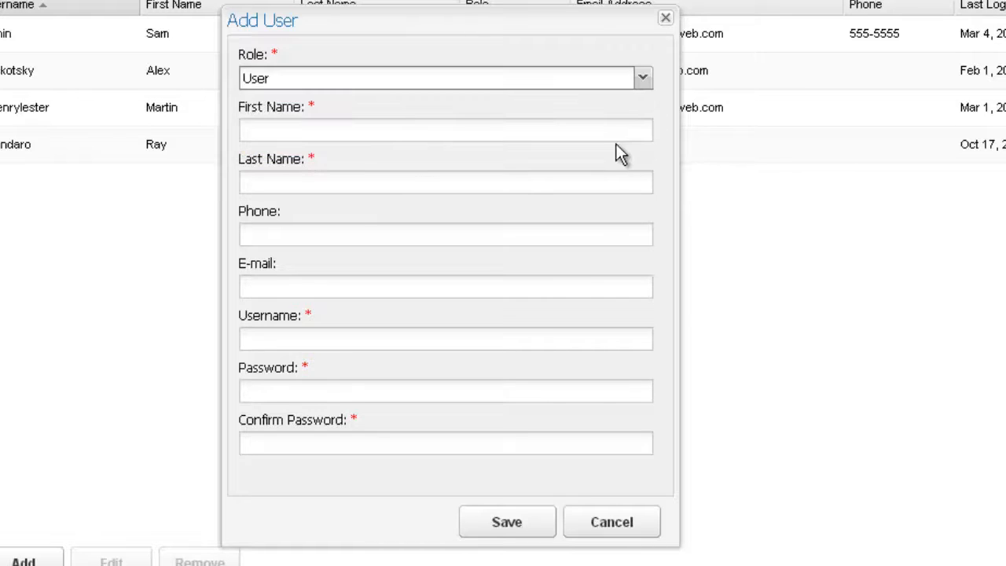
pyautogui.write('Jane')
pyautogui.write('Doe')
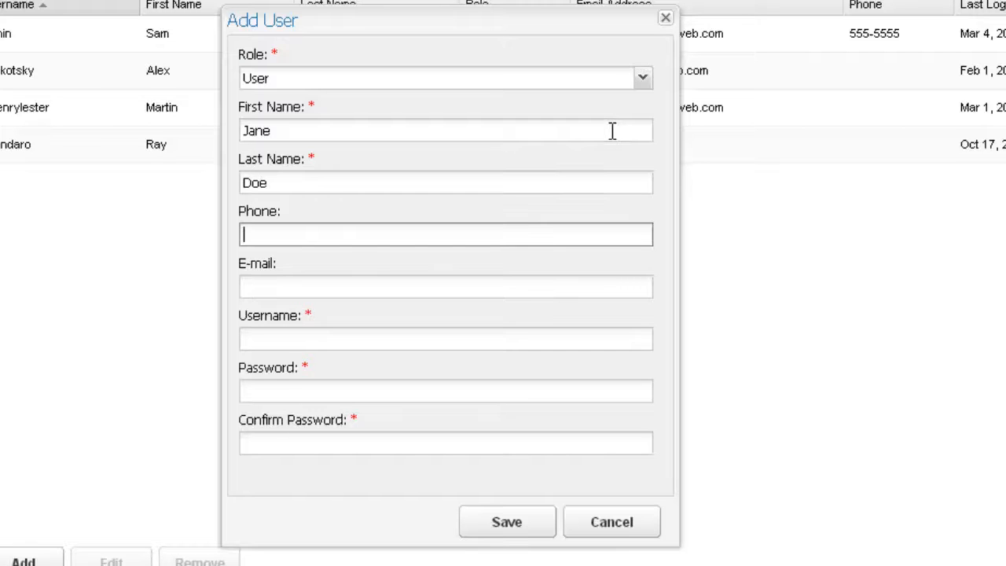
pyautogui.write('Jd')
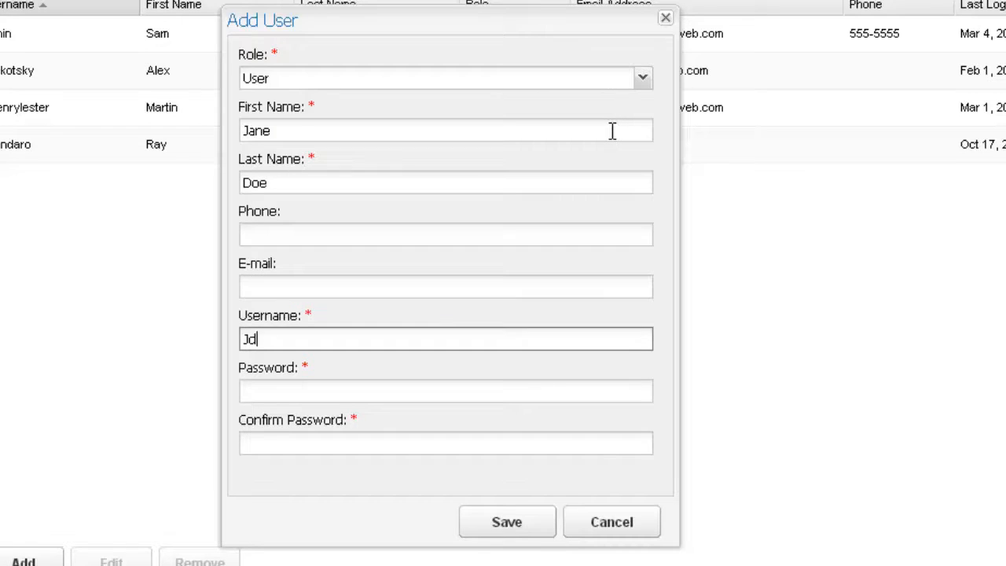
pyautogui.write('oe')
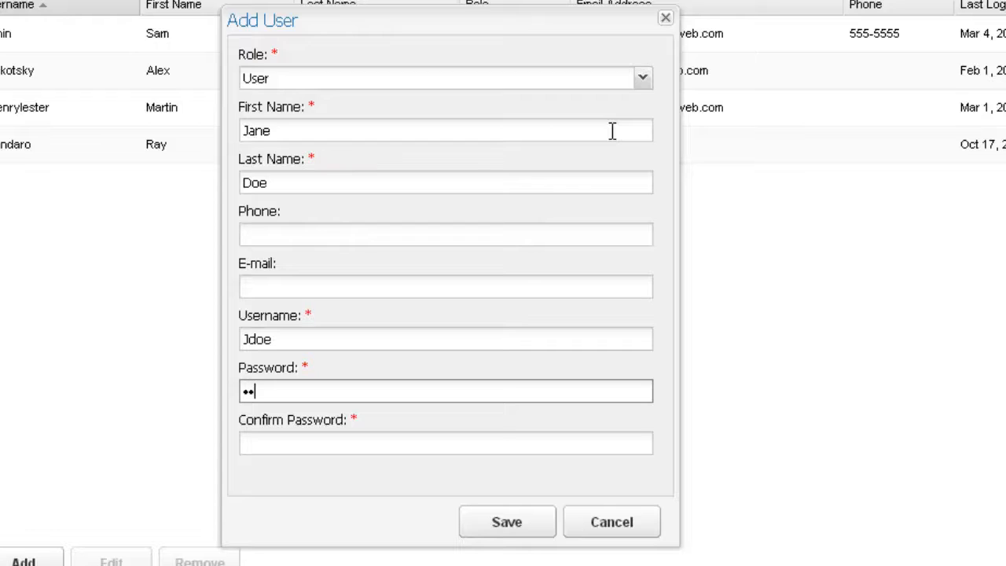
pyautogui.write('••')
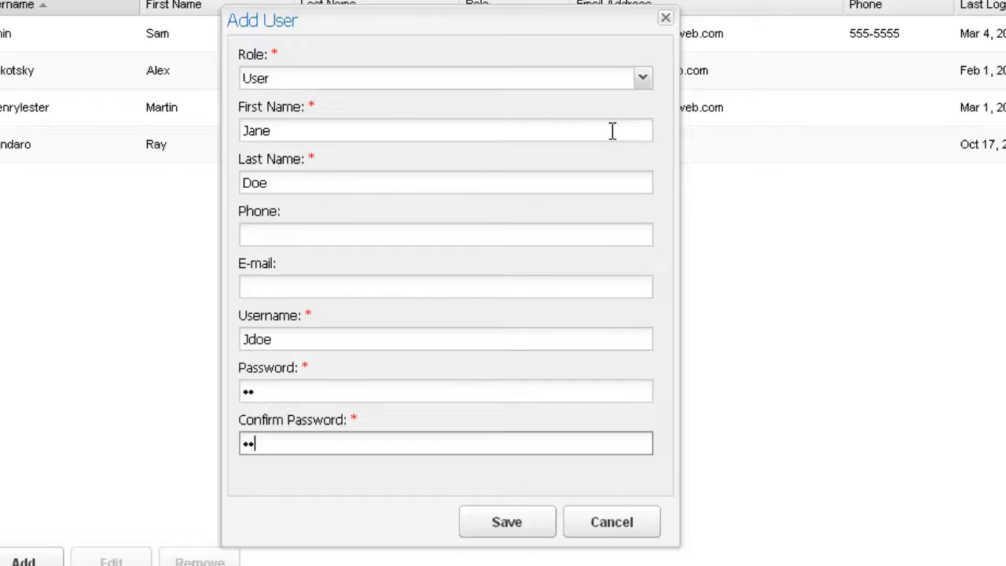
pyautogui.moveTo(576, 457)
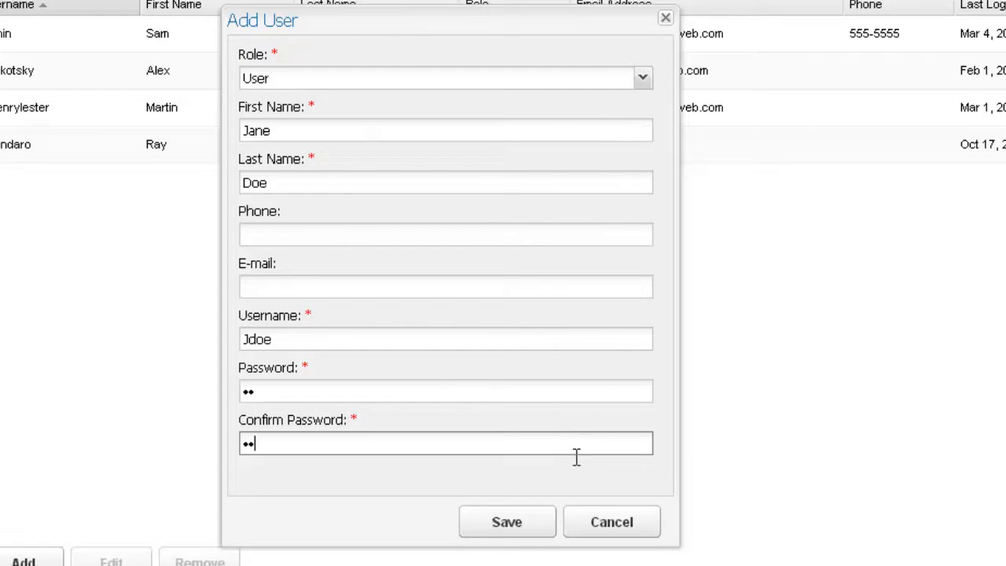
pyautogui.click(506, 522)
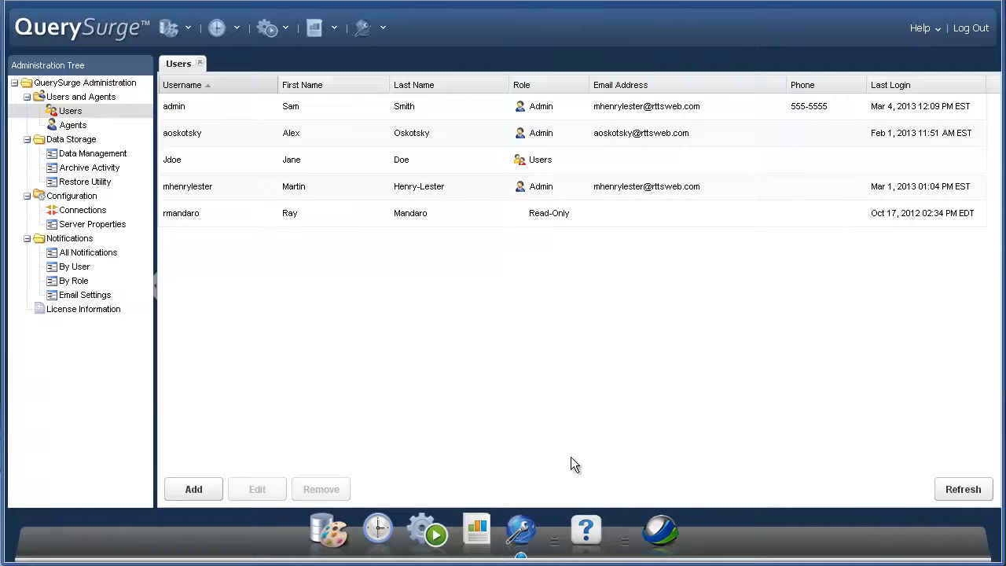
pyautogui.moveTo(247, 325)
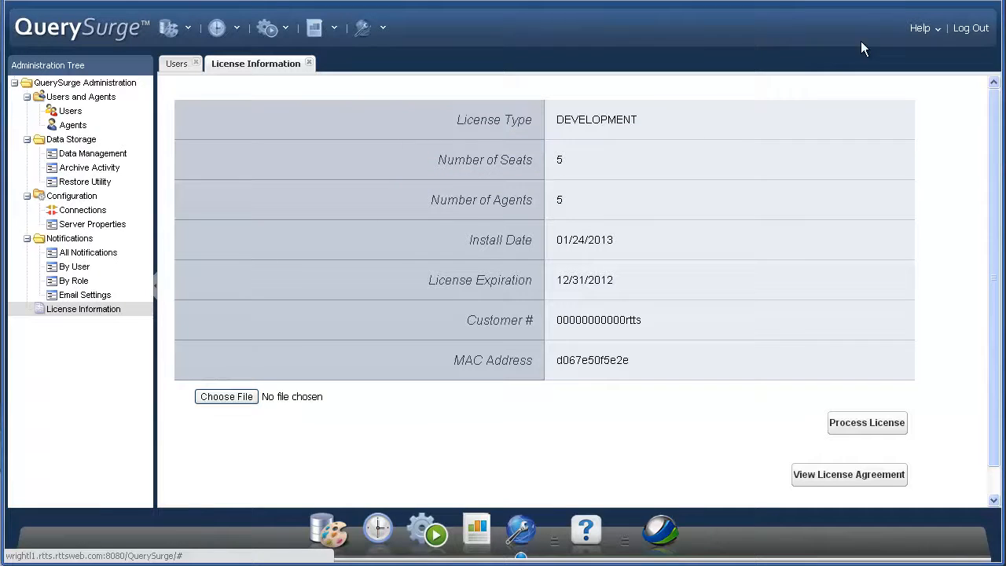
# Sign out of QuerySurge to return to the login screen
pyautogui.click(970, 27)
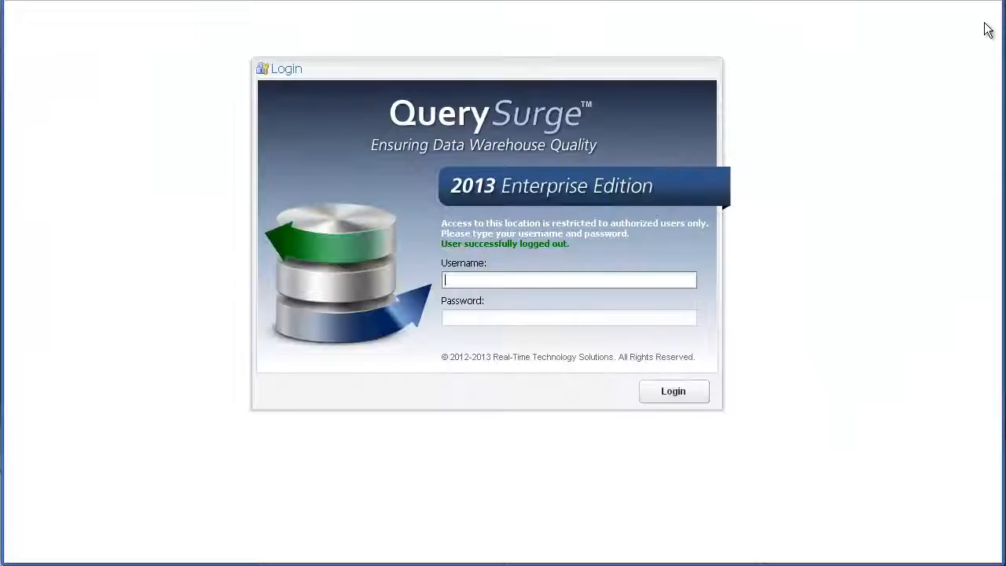